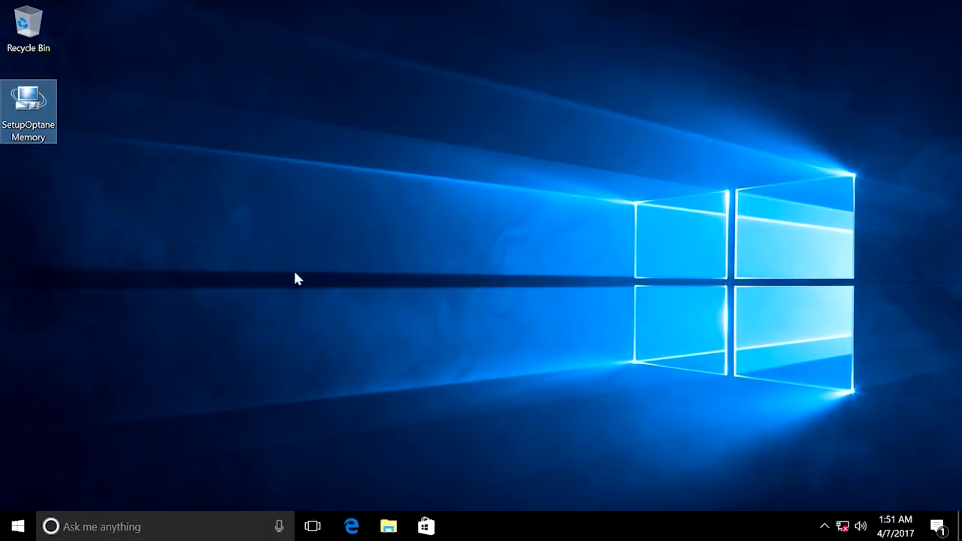
Launch the Optane Memory installer and allow it to make changes to the PC
{"action": "double_click", "coordinate": [28, 102]}
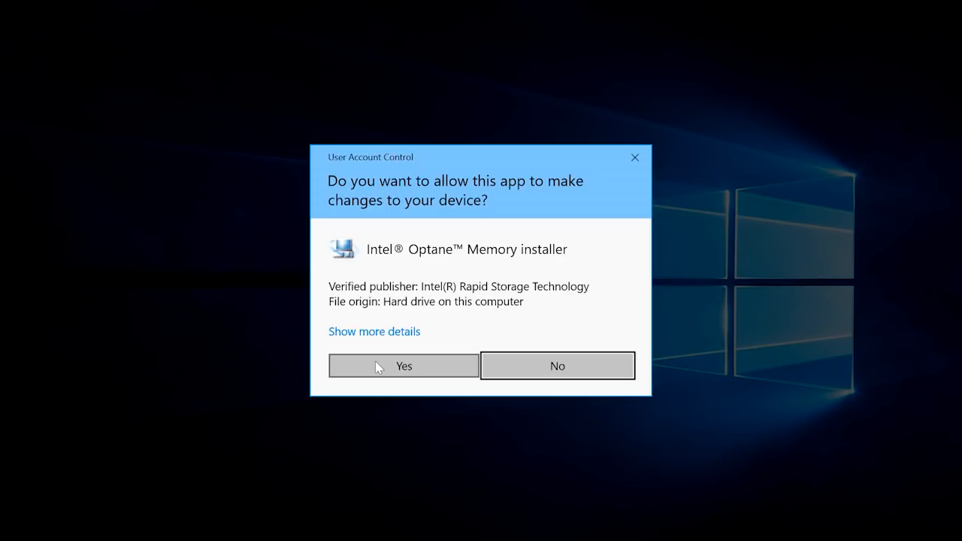
{"action": "left_click", "coordinate": [403, 367]}
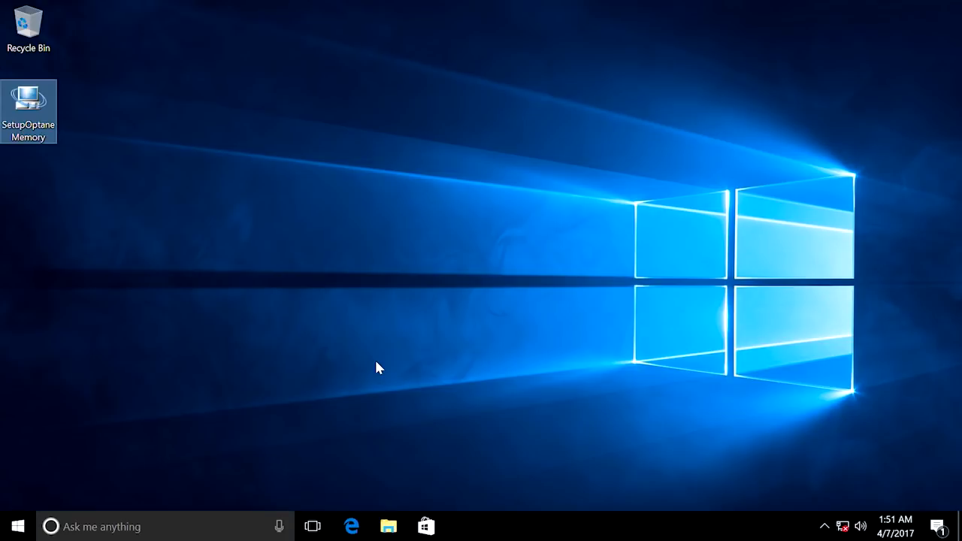
{"action": "double_click", "coordinate": [28, 111]}
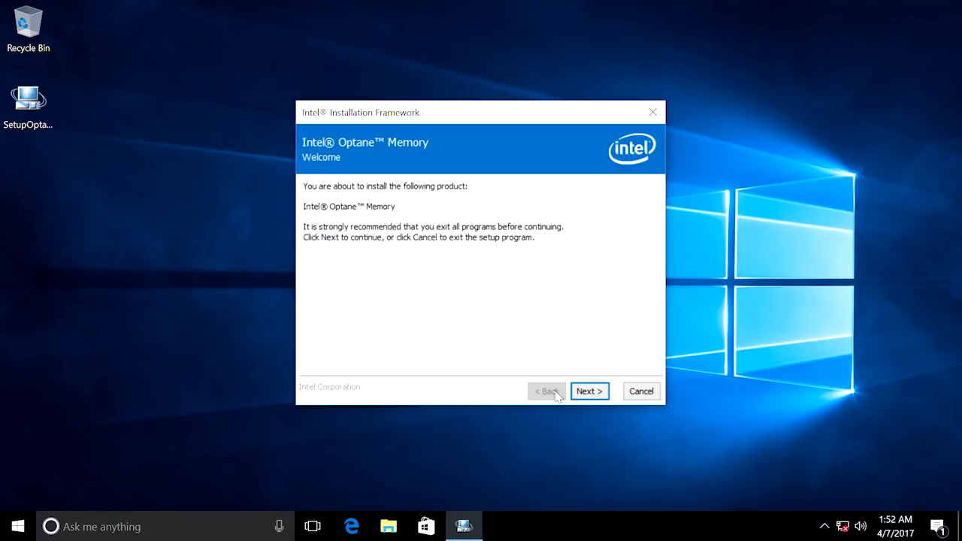
Advance past the welcome and driver warning pages, accept the License Agreement and start installing
{"action": "left_click", "coordinate": [589, 390]}
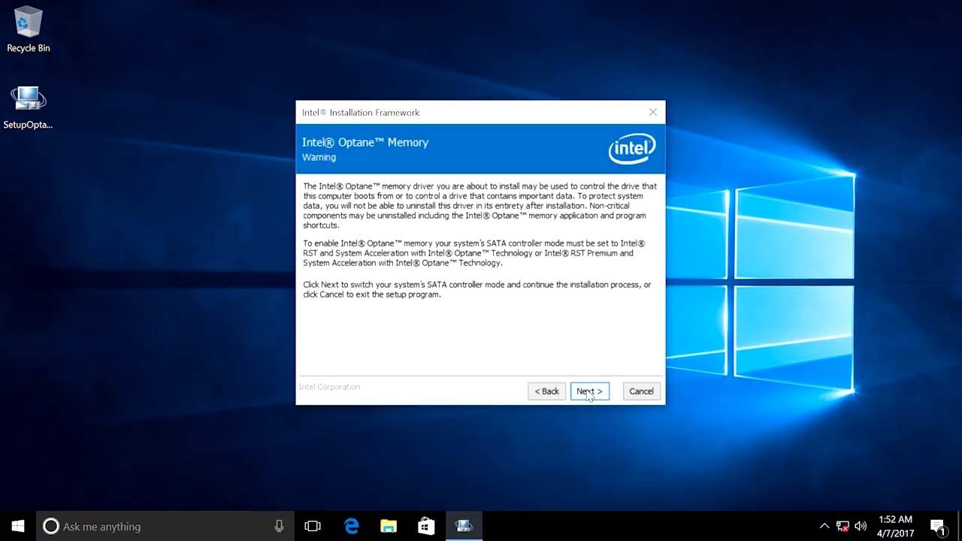
{"action": "left_click", "coordinate": [589, 391]}
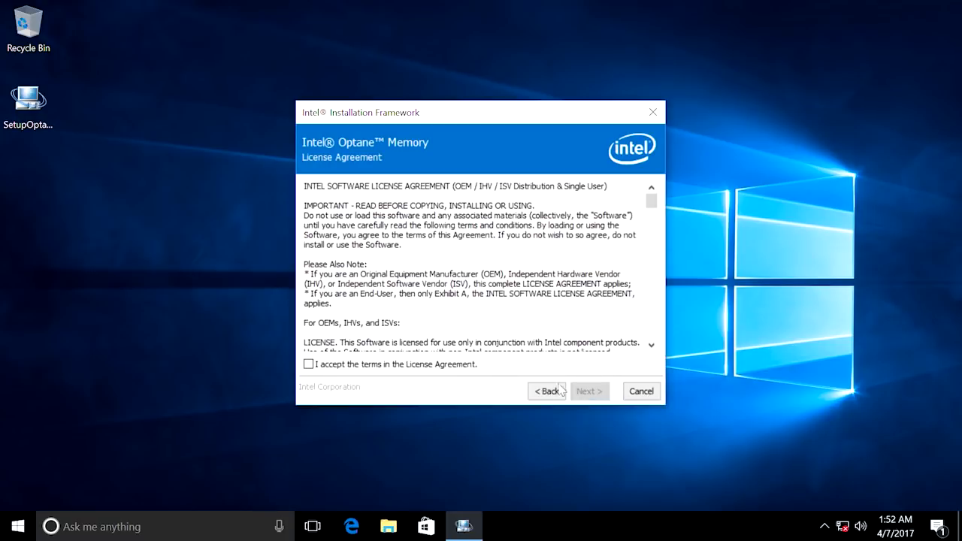
{"action": "left_click", "coordinate": [309, 364]}
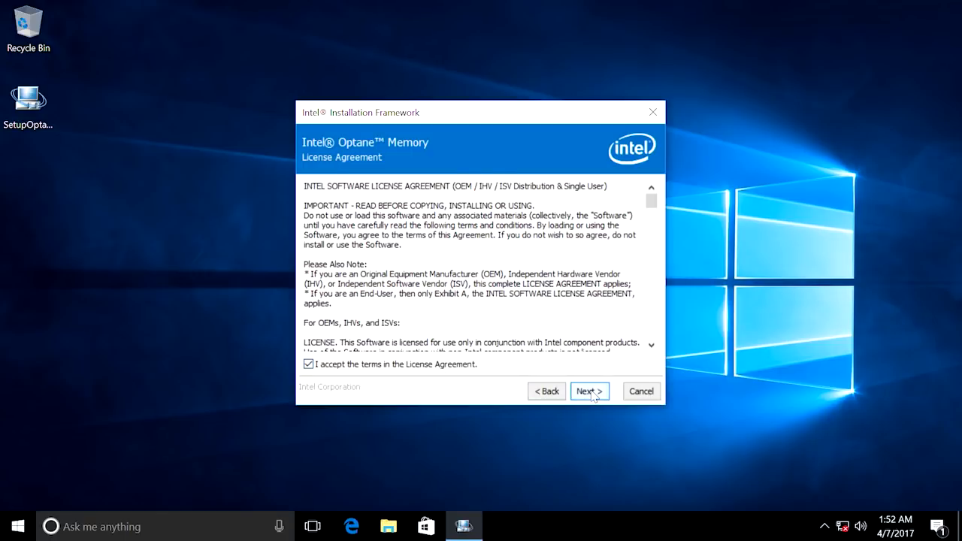
{"action": "left_click", "coordinate": [589, 391]}
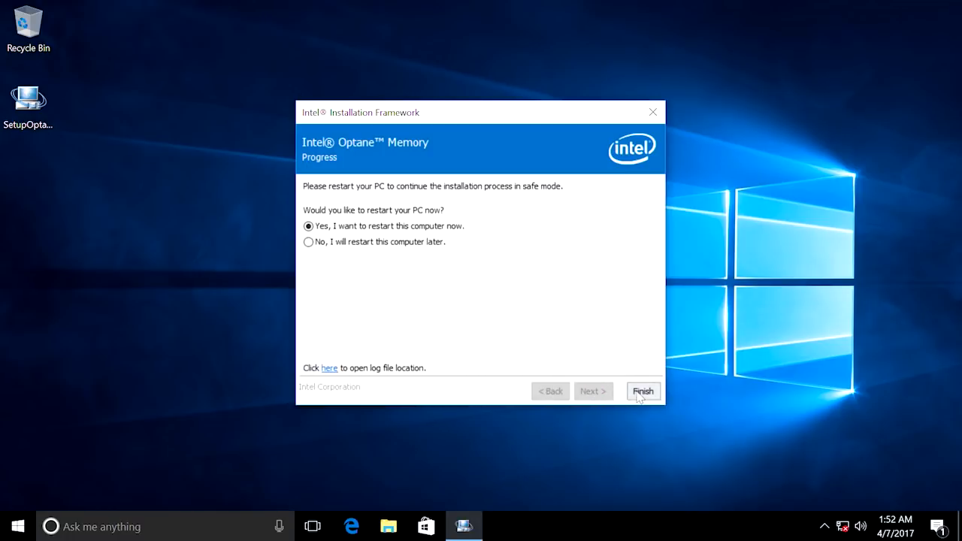
Finish the installation with 'Yes, I want to restart this computer now' selected
{"action": "left_click", "coordinate": [643, 391]}
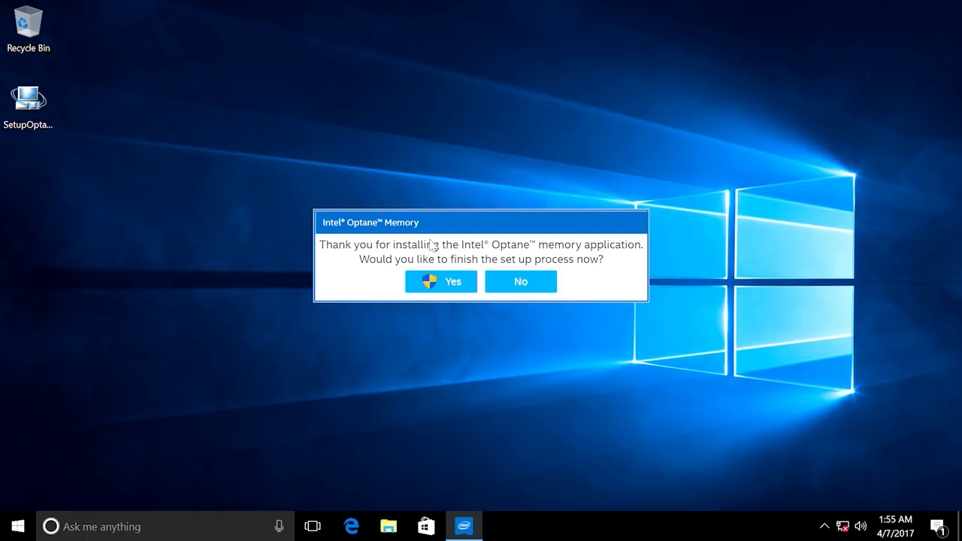
Agree to finish setup, allow the app to run, and view Statistics (none available while disabled)
{"action": "left_click", "coordinate": [440, 281]}
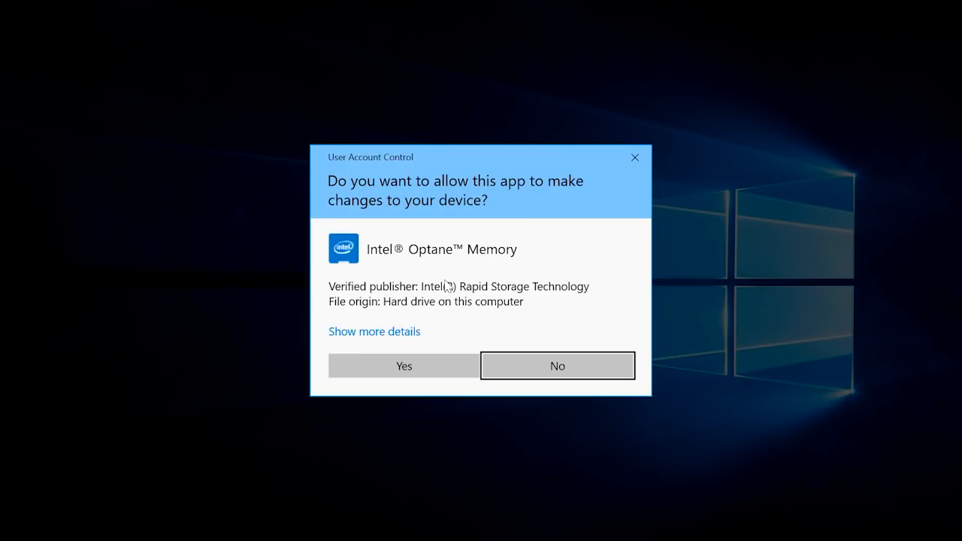
{"action": "left_click", "coordinate": [403, 365]}
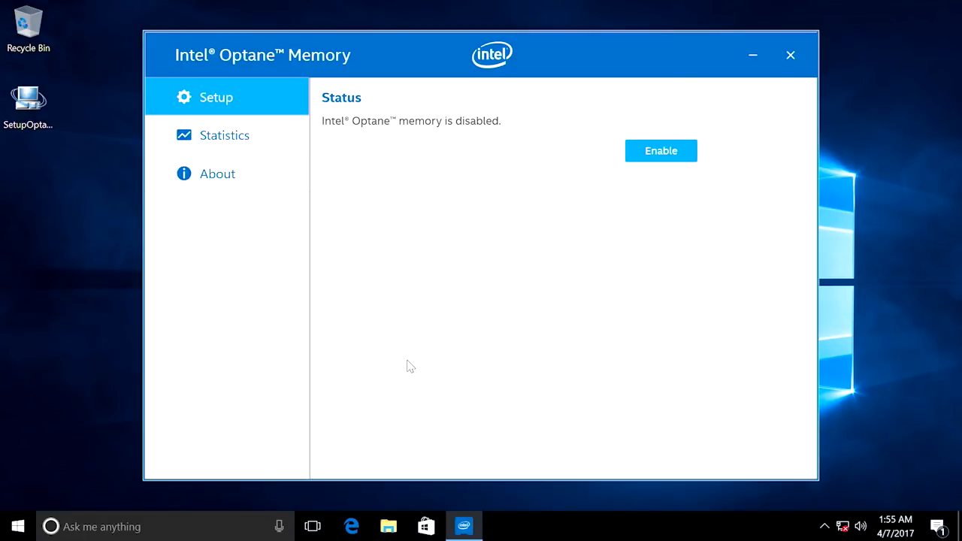
{"action": "mouse_move", "coordinate": [346, 173]}
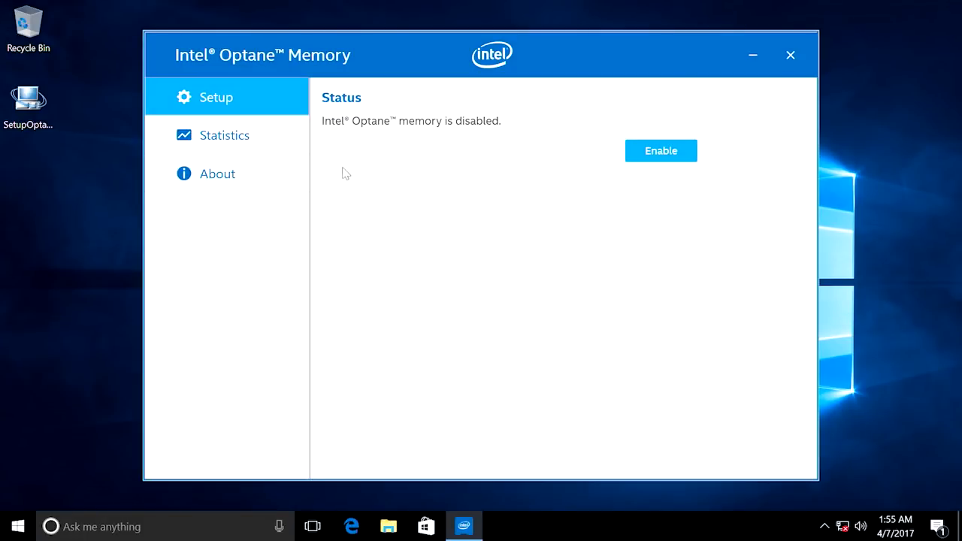
{"action": "mouse_move", "coordinate": [223, 139]}
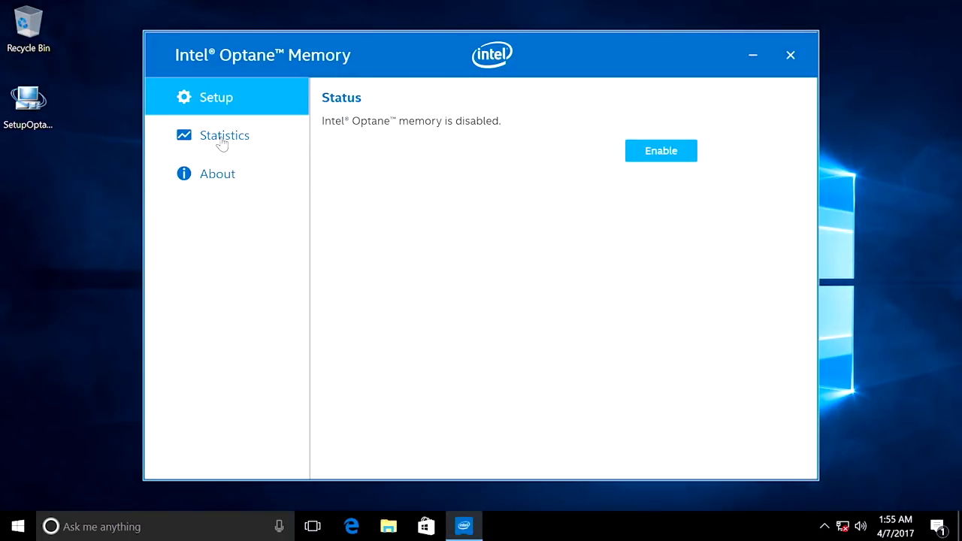
{"action": "left_click", "coordinate": [224, 135]}
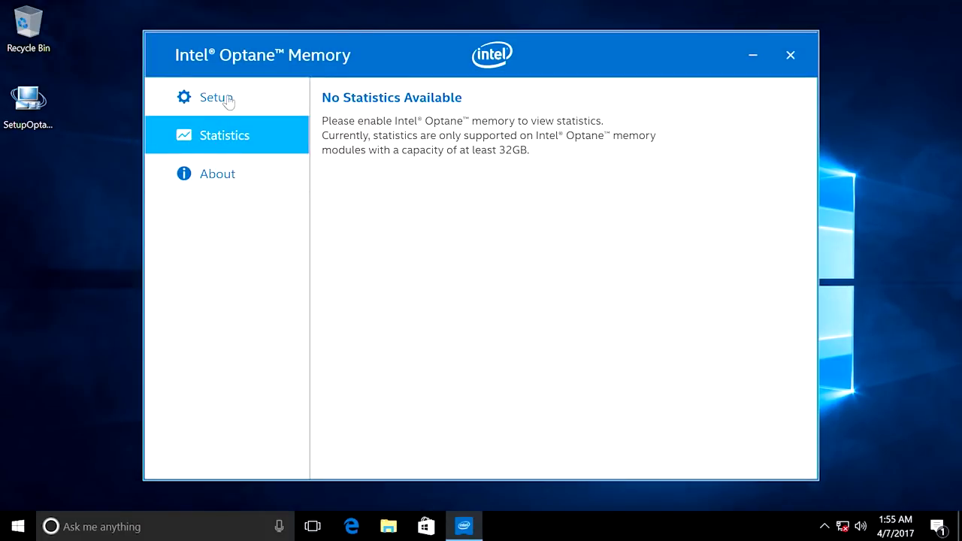
On the Setup page enable Optane memory, confirming that all module data will be erased
{"action": "left_click", "coordinate": [217, 96]}
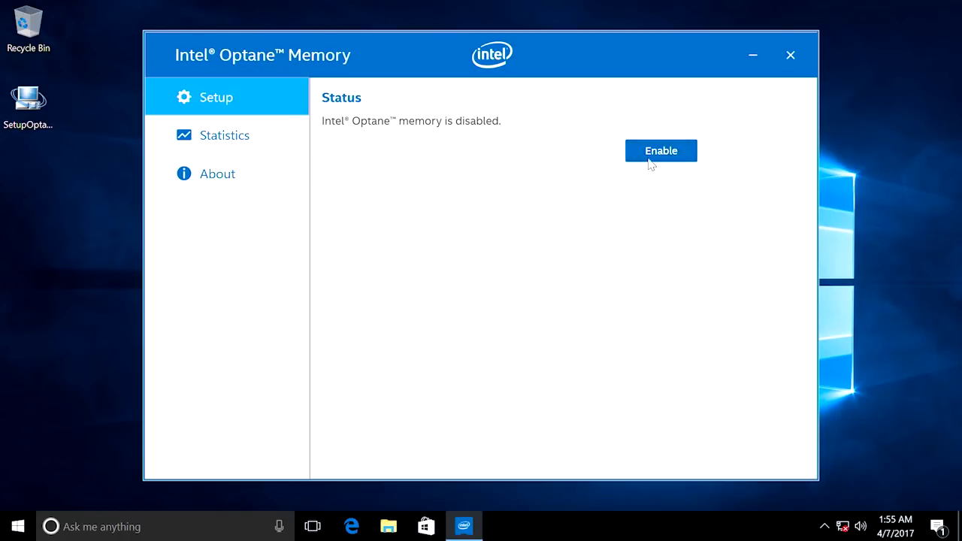
{"action": "left_click", "coordinate": [661, 151]}
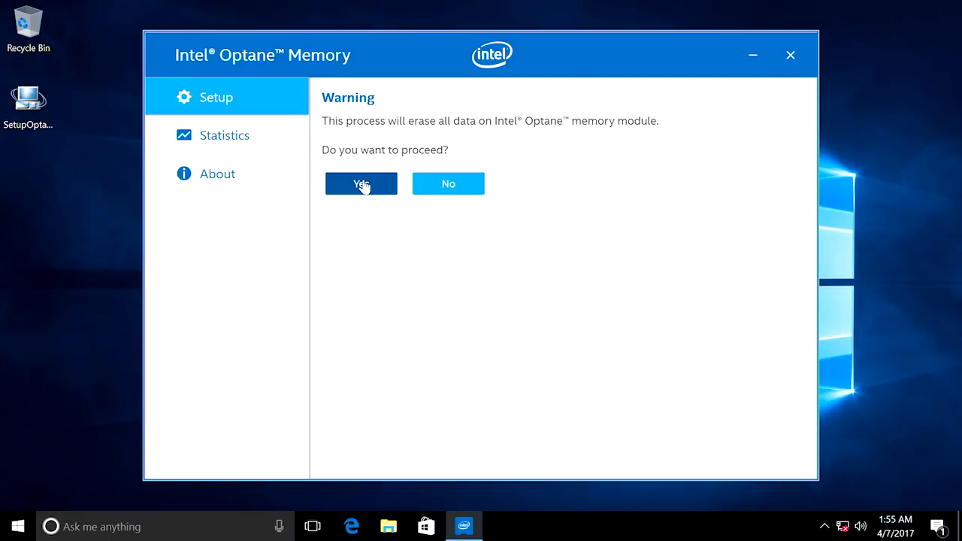
{"action": "left_click", "coordinate": [361, 184]}
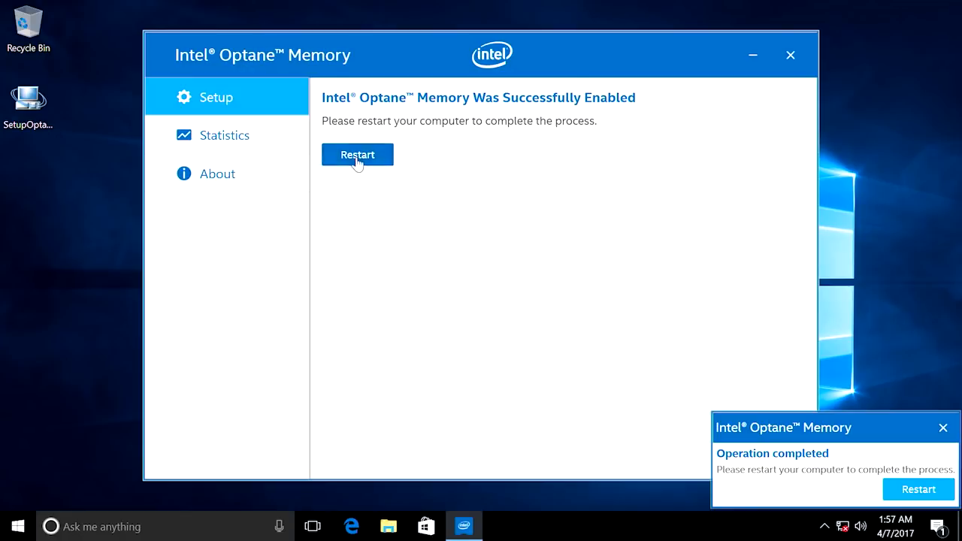
Restart the computer so the 32 GB module accelerates the 465 GB drive
{"action": "left_click", "coordinate": [358, 155]}
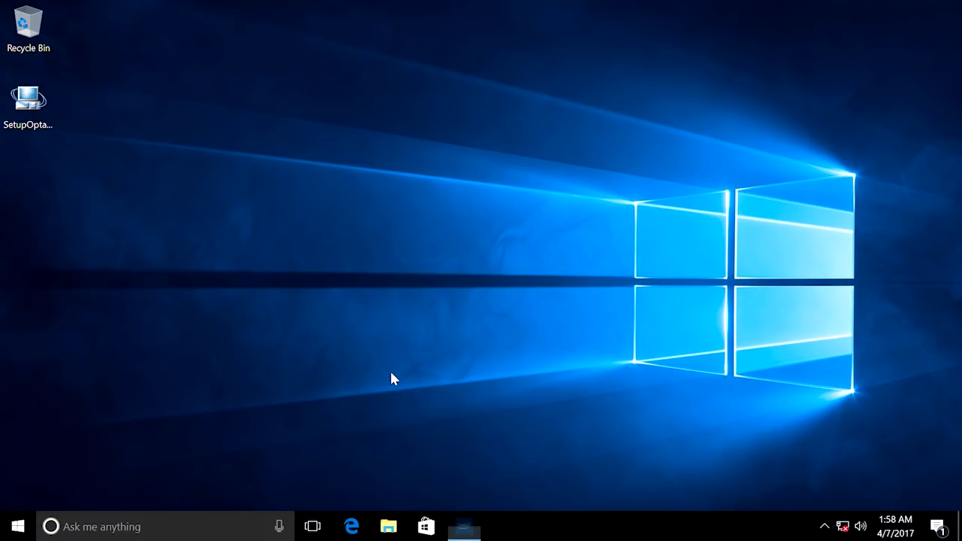
{"action": "left_click", "coordinate": [463, 526]}
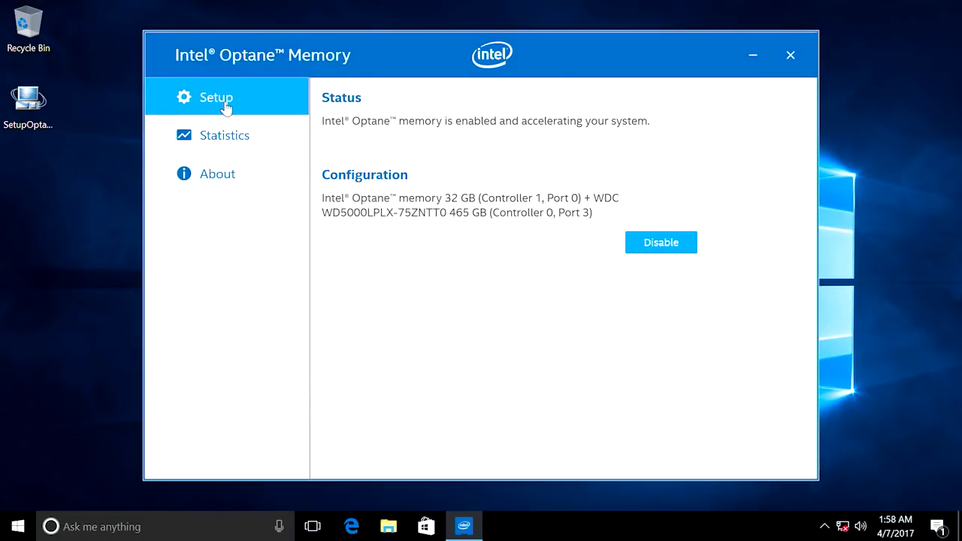
Disable Optane memory acceleration and restart the computer to complete it
{"action": "left_click", "coordinate": [660, 242]}
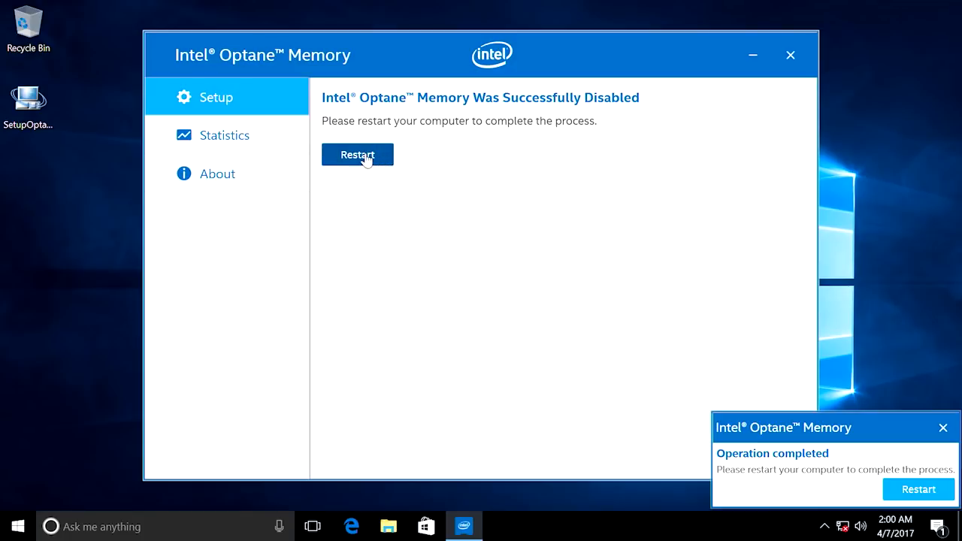
{"action": "left_click", "coordinate": [358, 154]}
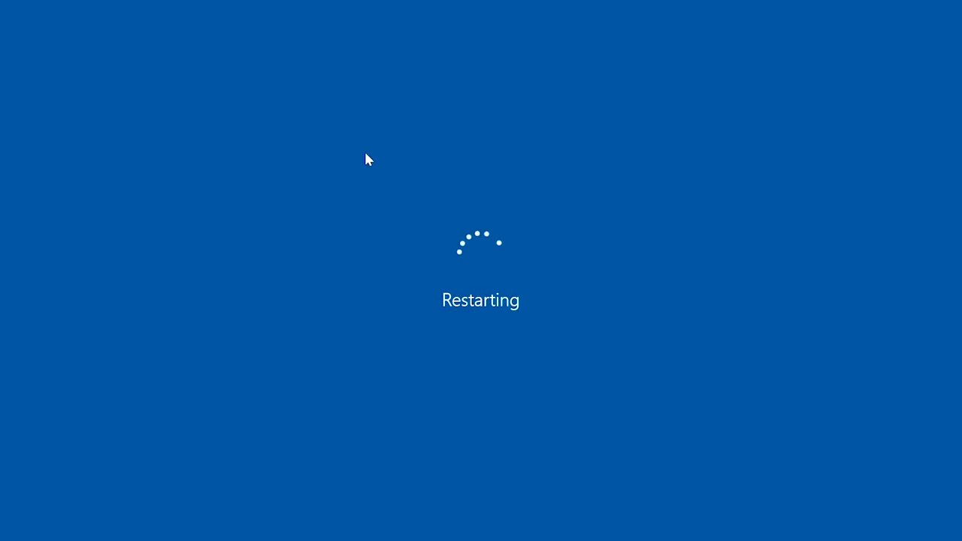